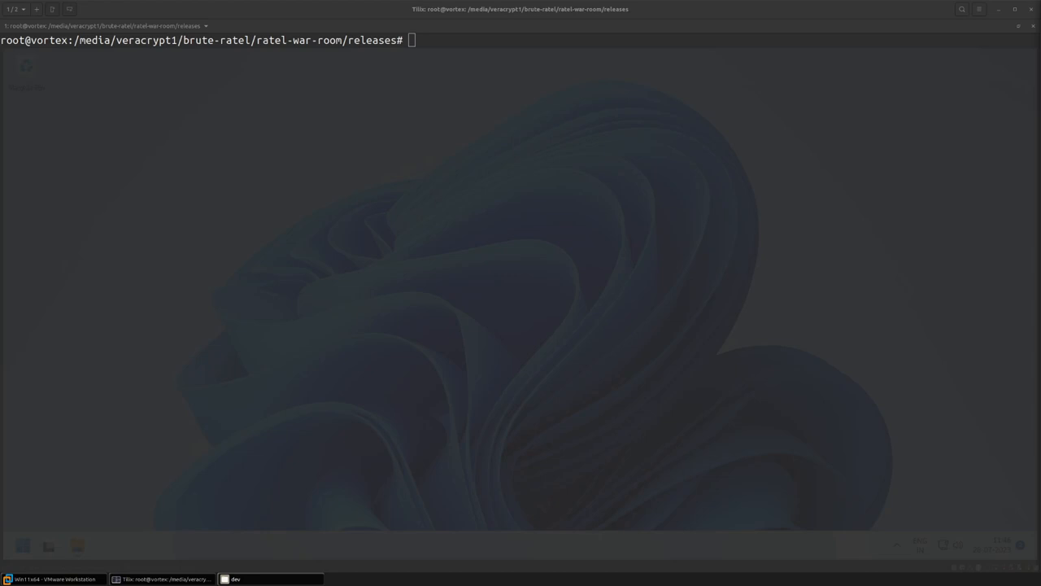
# Change into the profiles/ folder and list its JSON profile files, highlighting basic-profile.json.
pyautogui.write('cd')
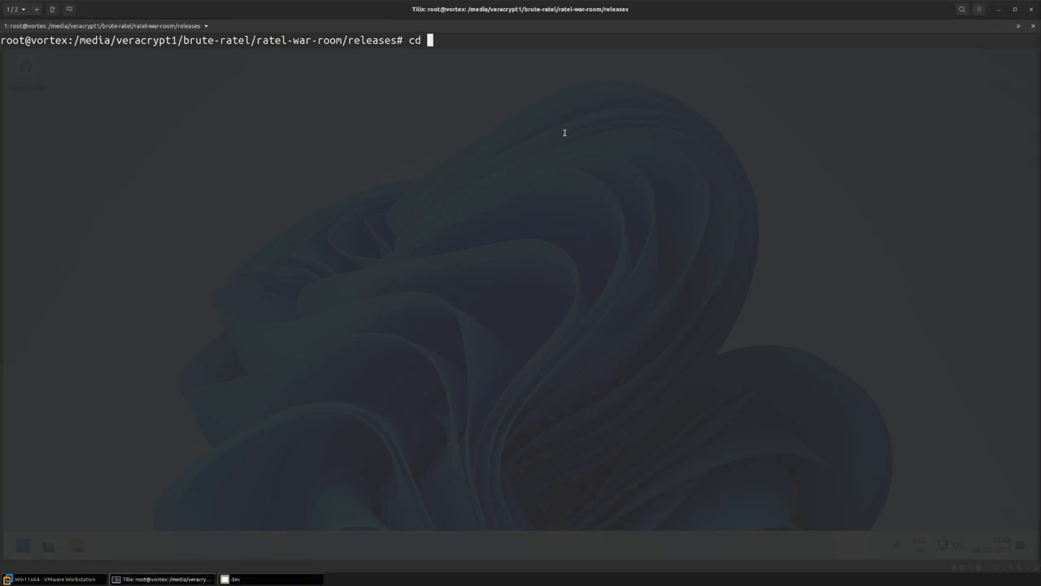
pyautogui.write('profiles/')
pyautogui.write('ls')
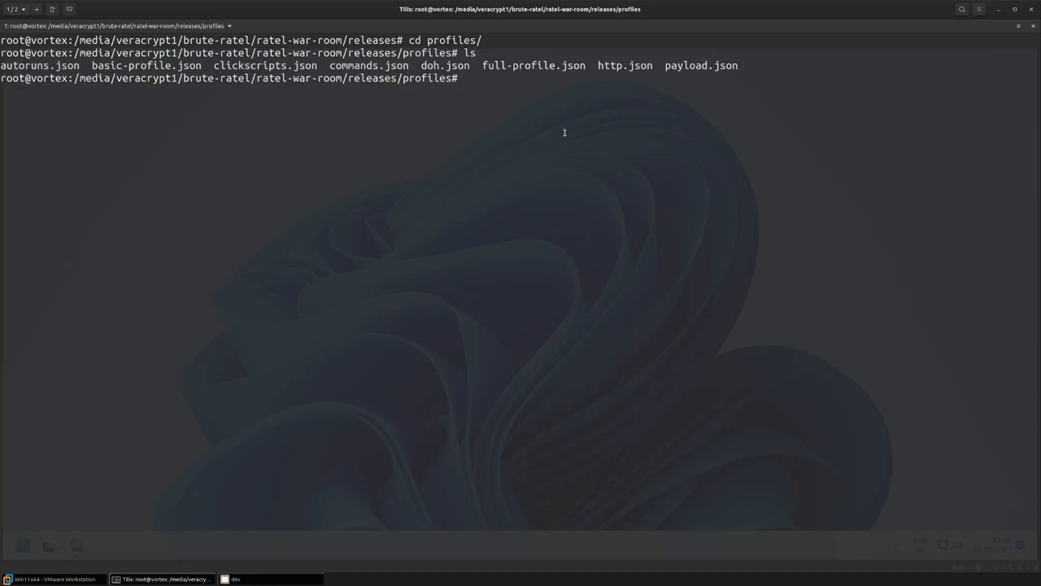
pyautogui.doubleClick(534, 65)
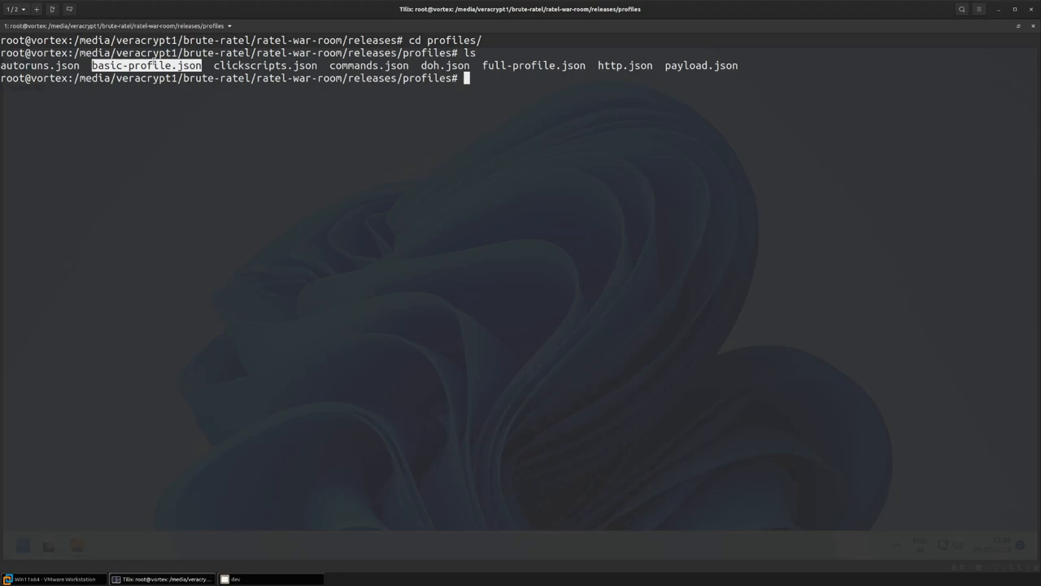
# Print the commands and basic-profile JSON contents and read through the registrations and listener settings.
pyautogui.write('c')
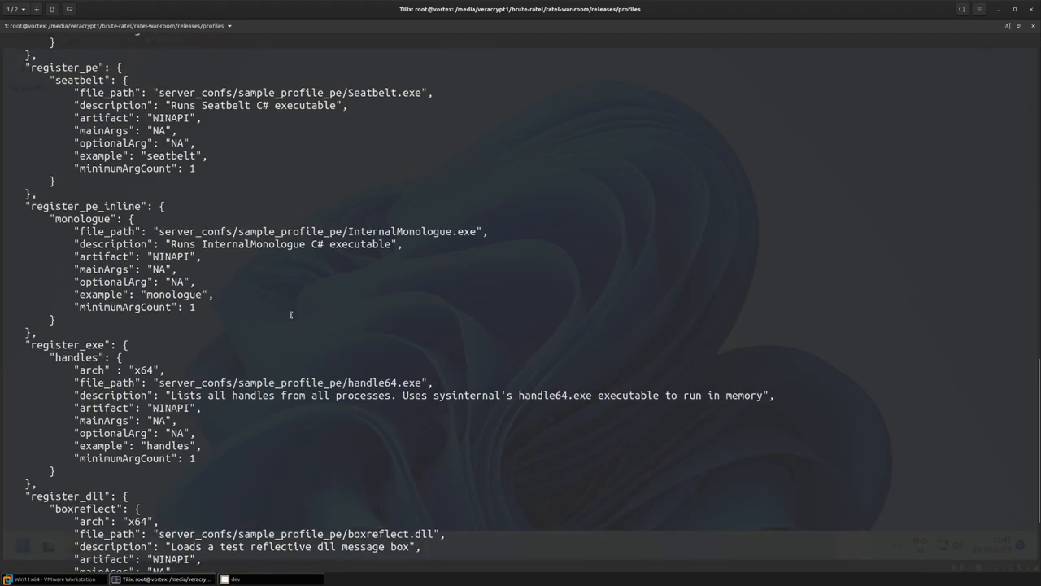
pyautogui.doubleClick(317, 231)
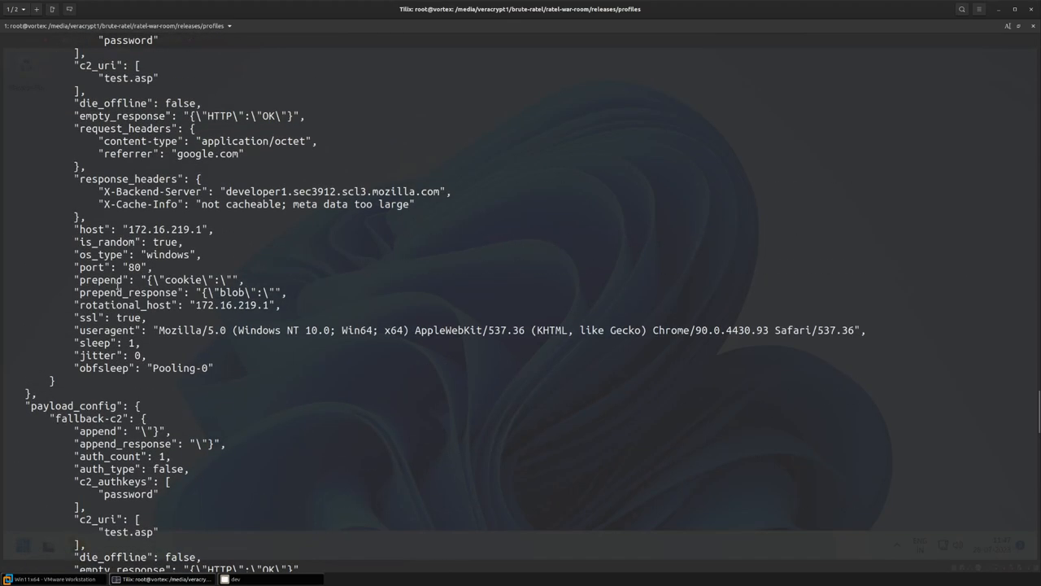
pyautogui.scroll(-3)
pyautogui.write('cat')
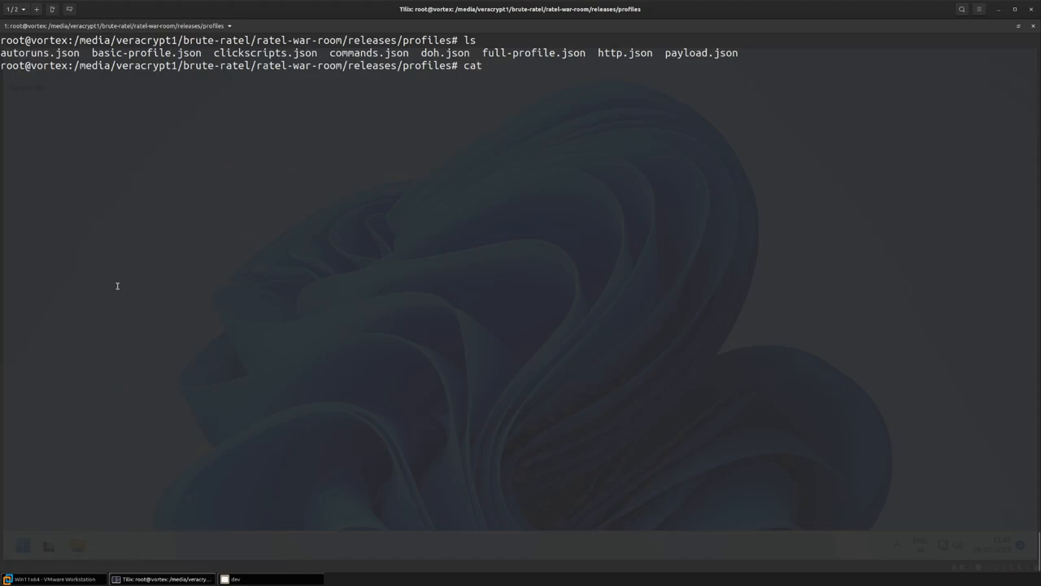
# Start the server with ./brute-ratel-linx64 -ratel -c profiles/basic-profile.json so its HTTPS listeners come up.
pyautogui.write('autoruns.json')
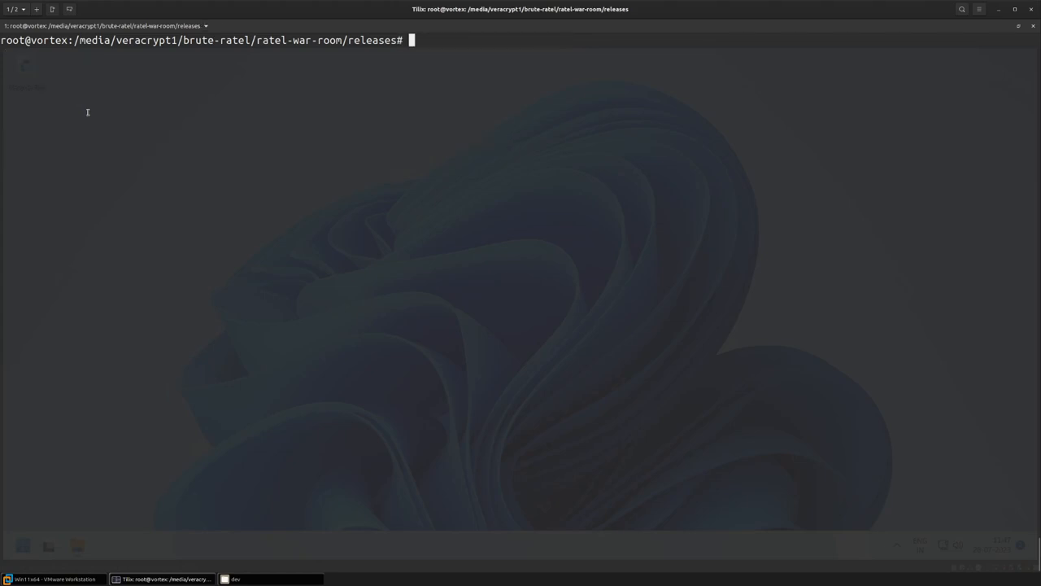
pyautogui.write('./brute-ratel-linx64 -ra')
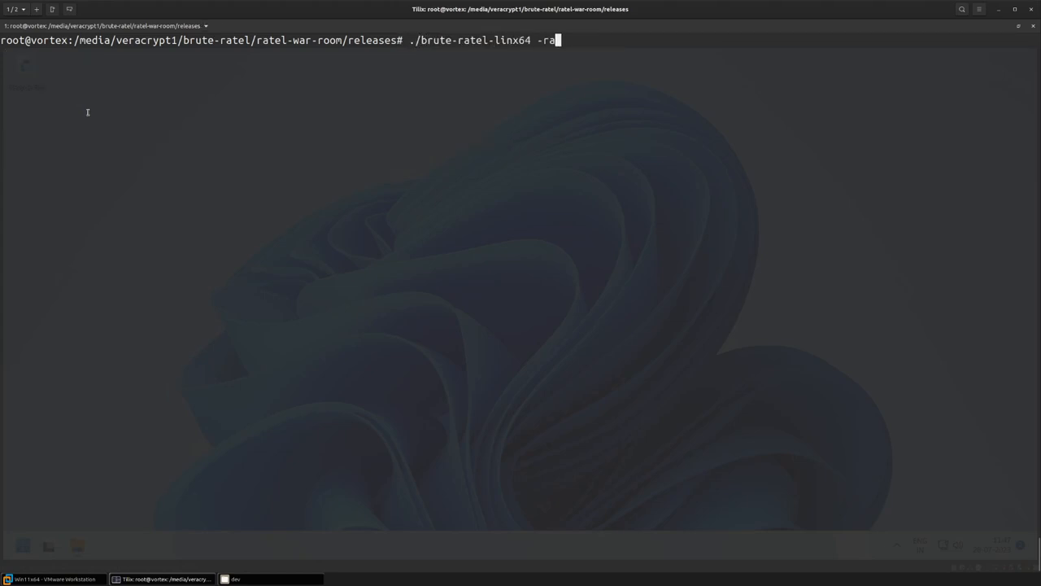
pyautogui.write('tel -c profiles/')
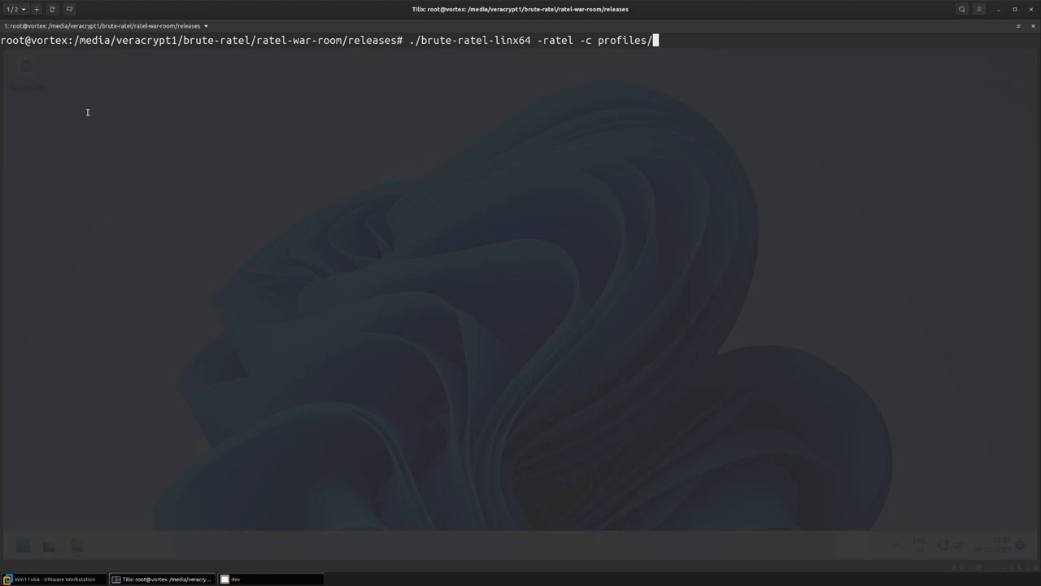
pyautogui.write('basic-profile.json l')
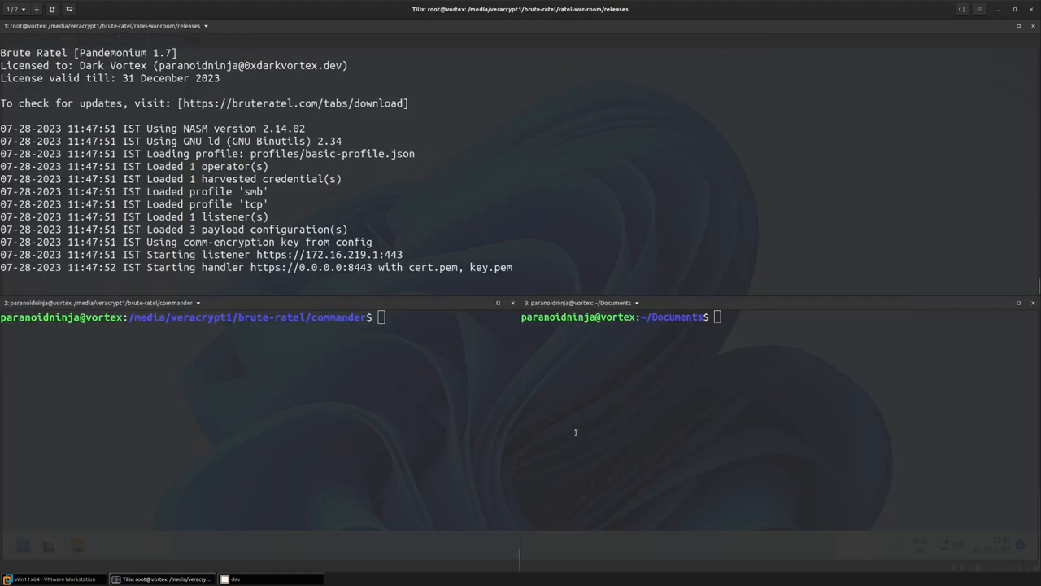
# Launch ./commander-linx64 and connect to the server at localhost:8443 as admin.
pyautogui.write('./commander-')
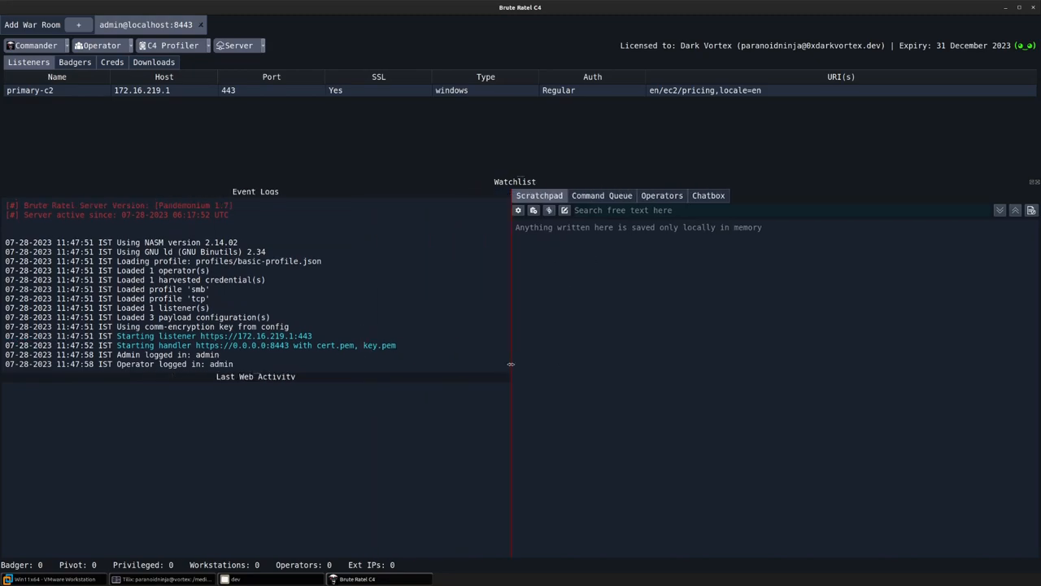
# Build an x64 badger for primary-c2 named badger_x64_rtl.bin, saved into Documents.
pyautogui.click(173, 45)
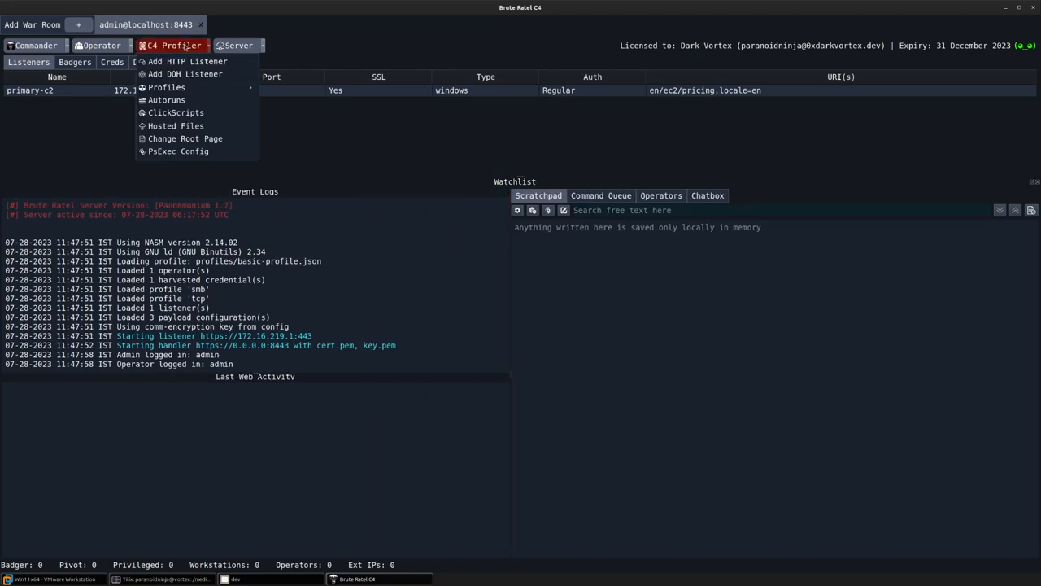
pyautogui.click(166, 99)
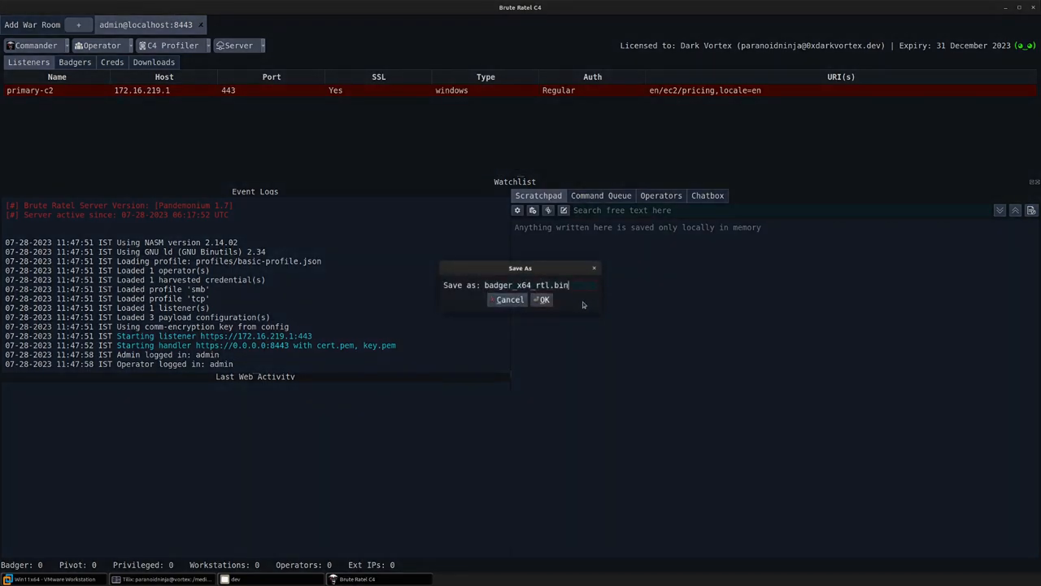
pyautogui.click(543, 299)
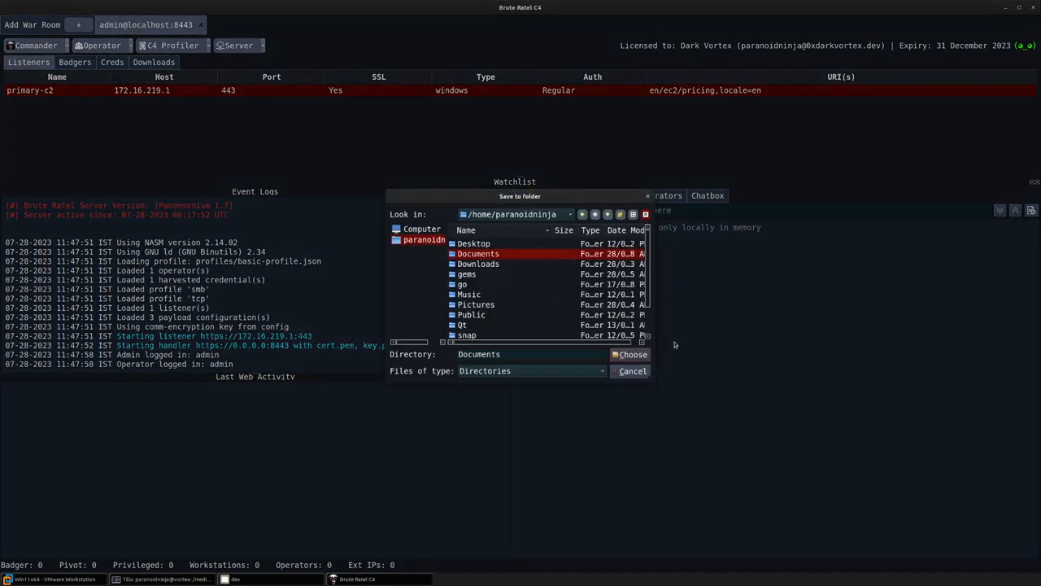
pyautogui.click(632, 355)
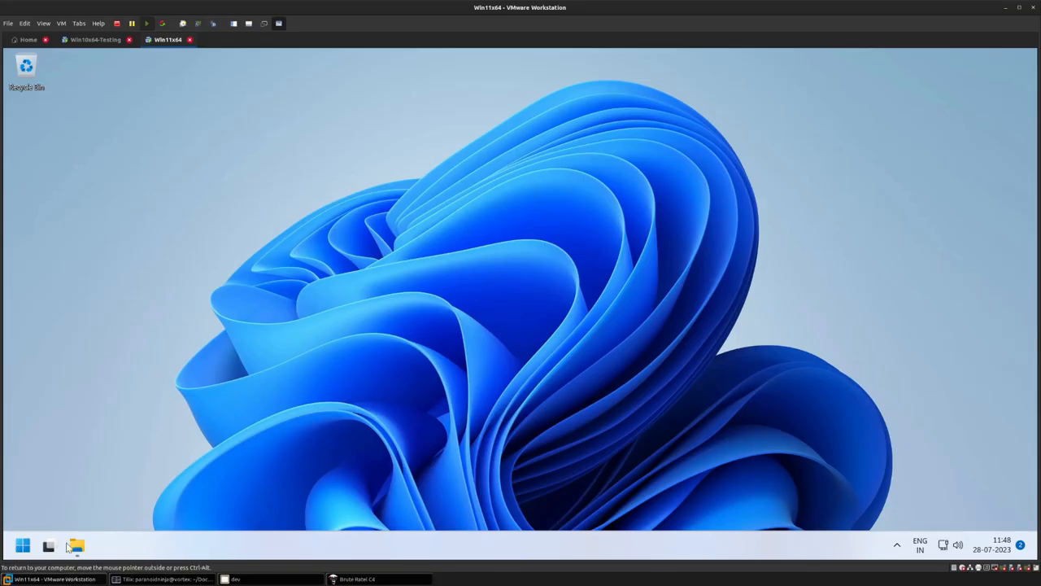
# Execute the badger on the Windows VM and confirm its x64 session for vendetta appears under Badgers.
pyautogui.click(77, 545)
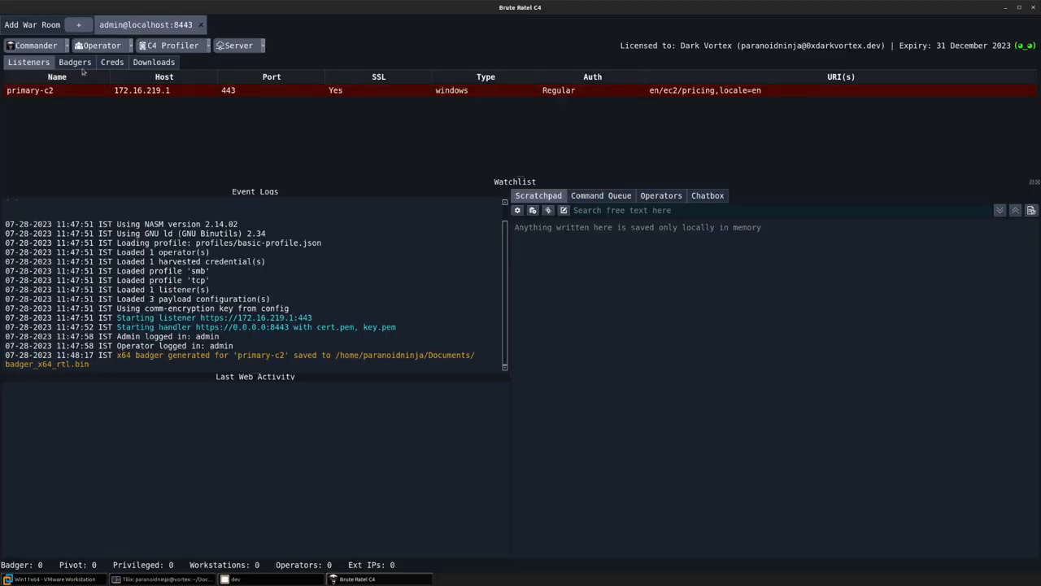
pyautogui.click(74, 62)
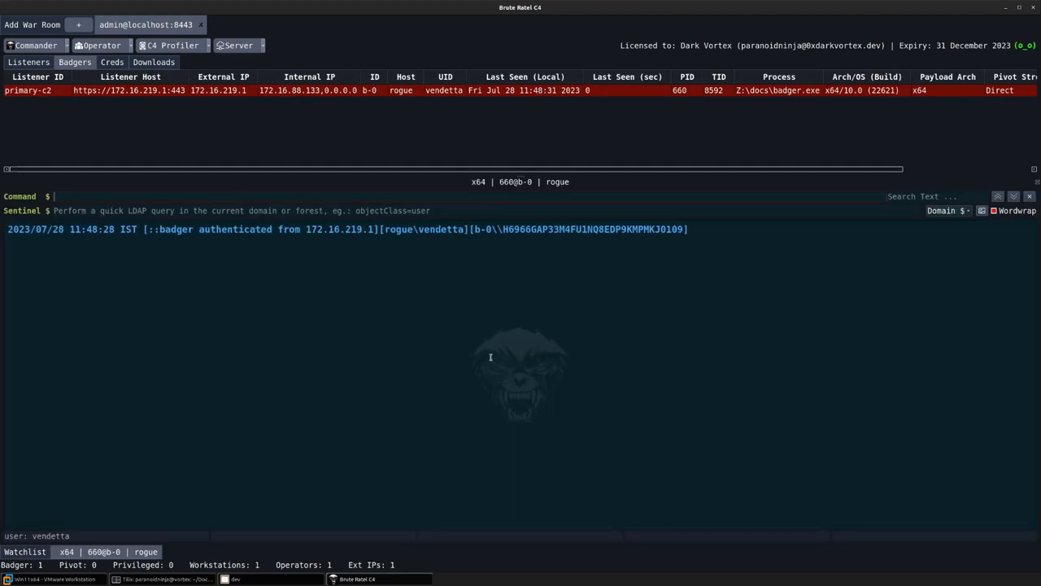
pyautogui.click(173, 45)
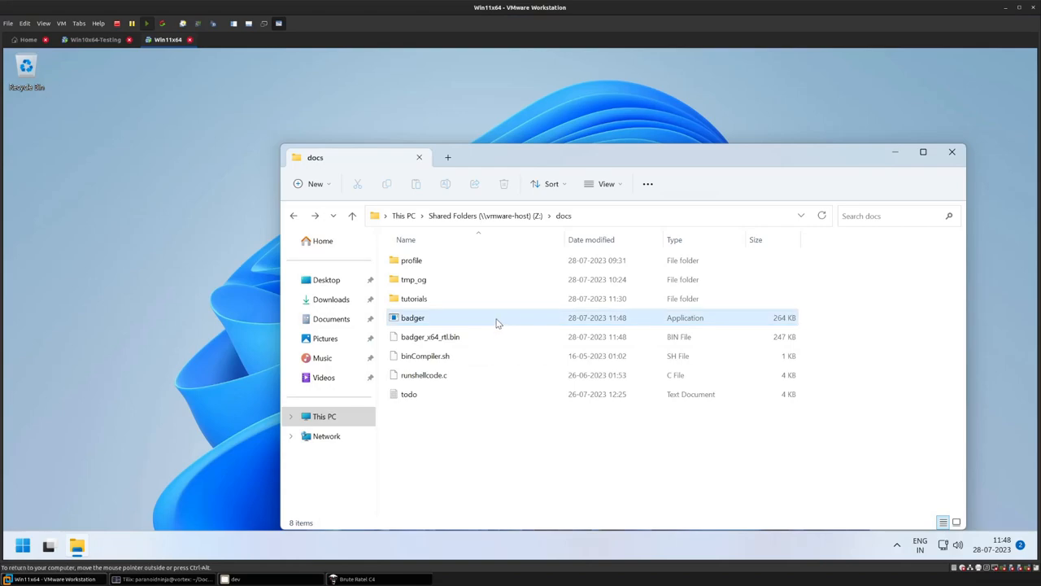
pyautogui.click(414, 317)
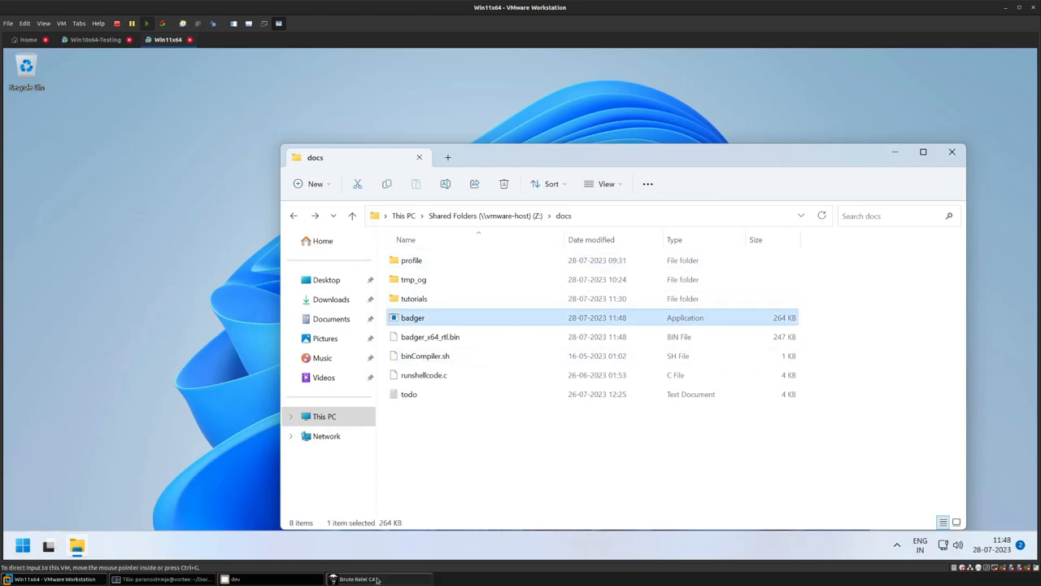
pyautogui.click(358, 579)
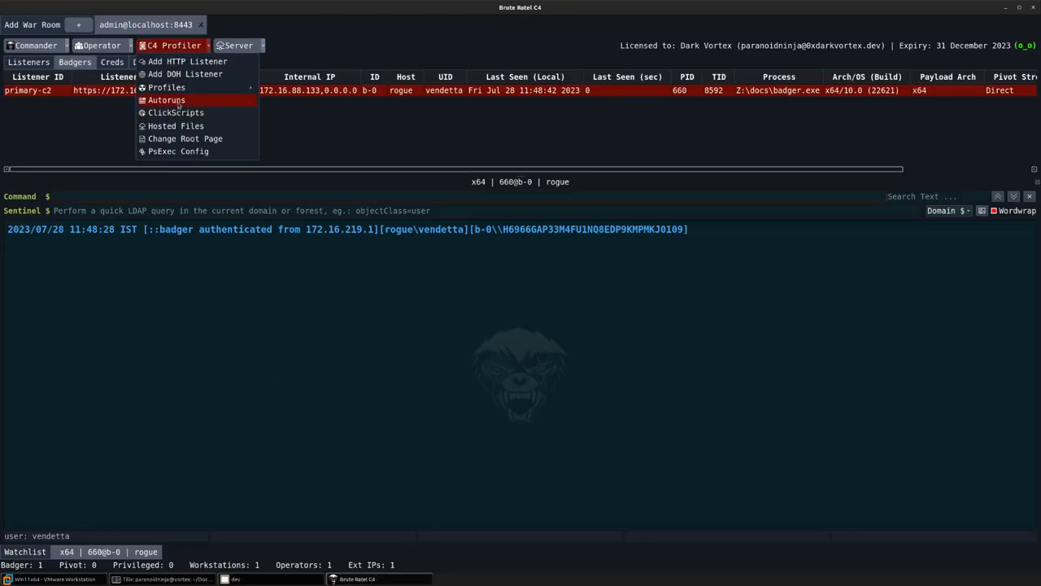
# Load autoruns.json via C4 Profiler > Autoruns so new badgers run sleep 0, set child werfault.exe, pwd and userinfo.
pyautogui.click(166, 100)
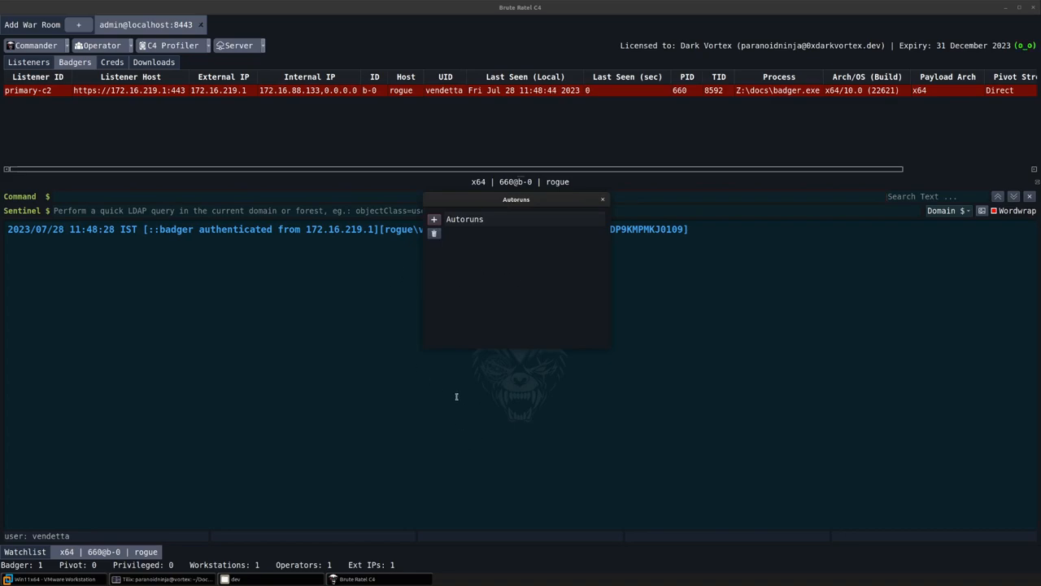
pyautogui.moveTo(445, 231)
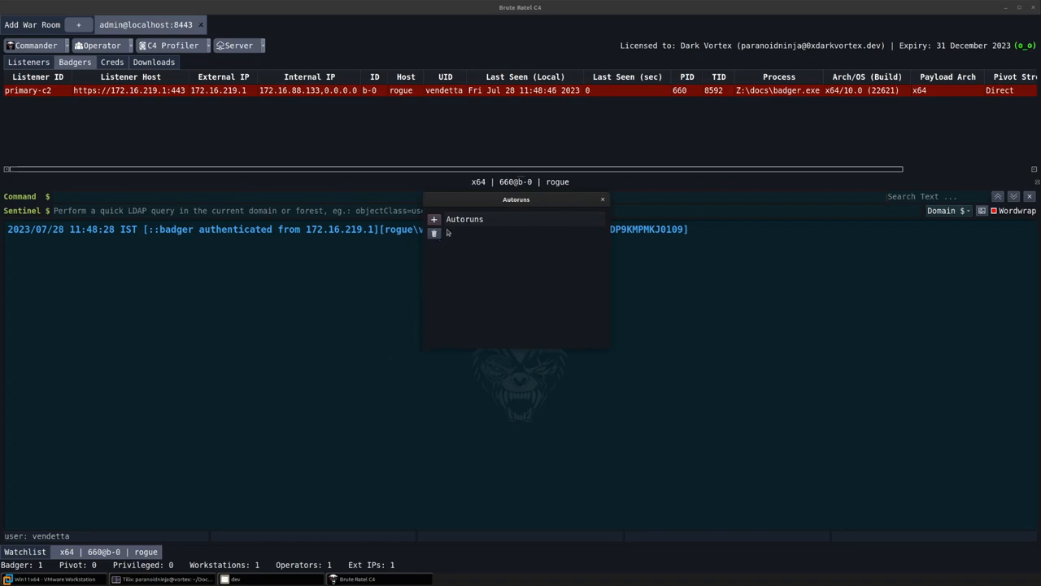
pyautogui.click(172, 46)
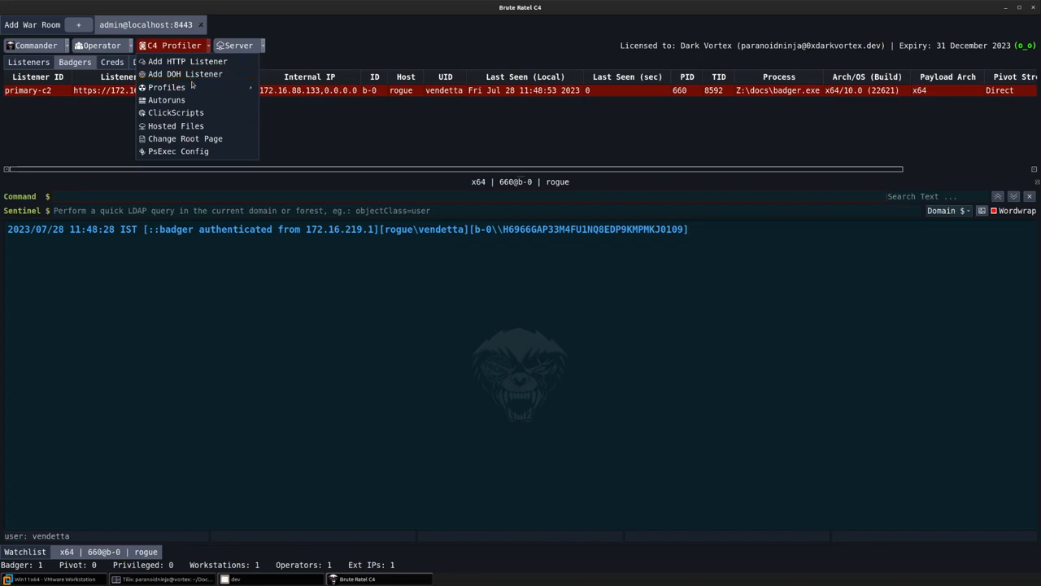
pyautogui.click(166, 99)
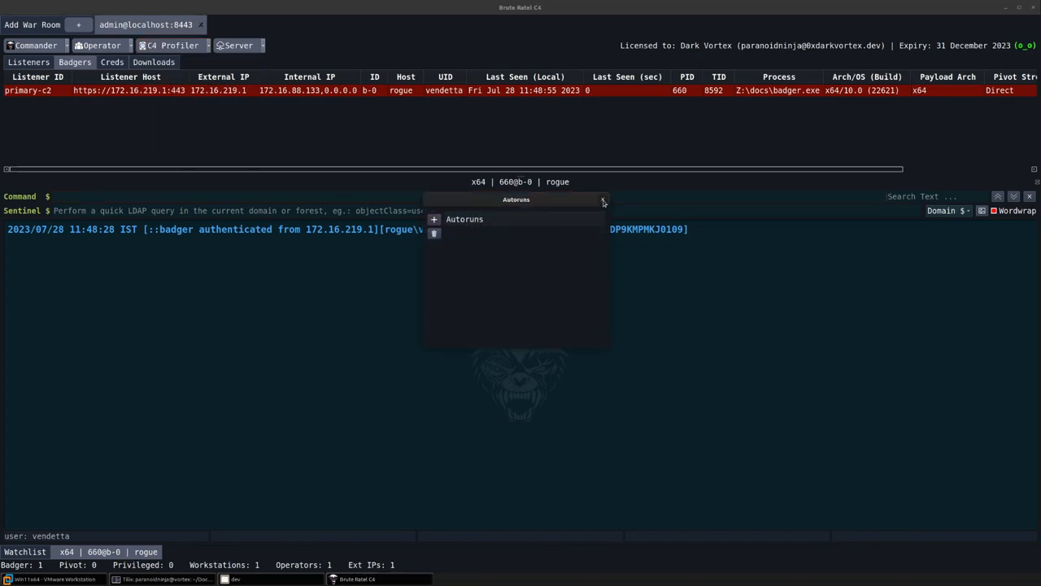
pyautogui.click(172, 45)
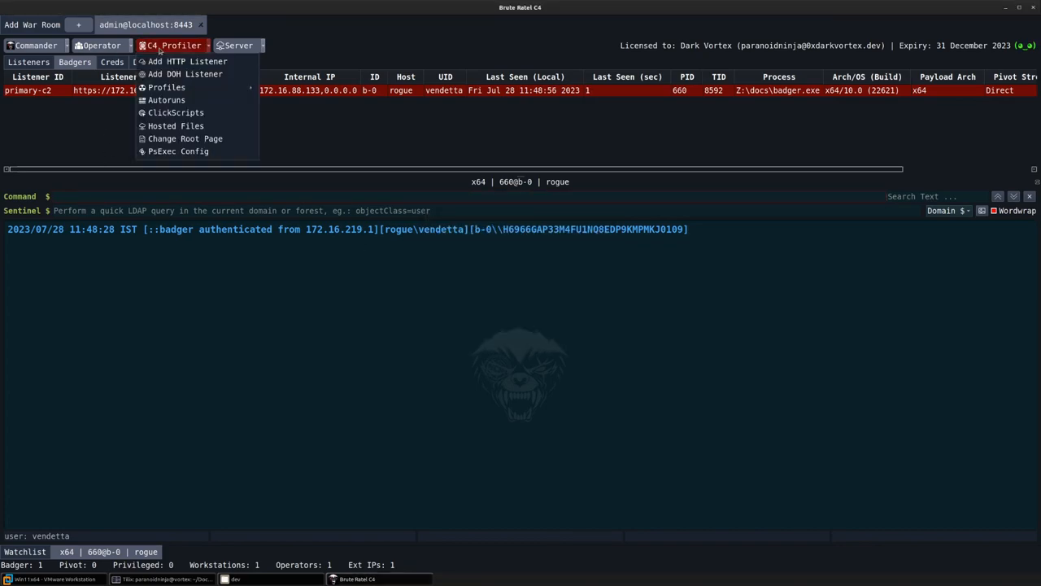
pyautogui.click(166, 99)
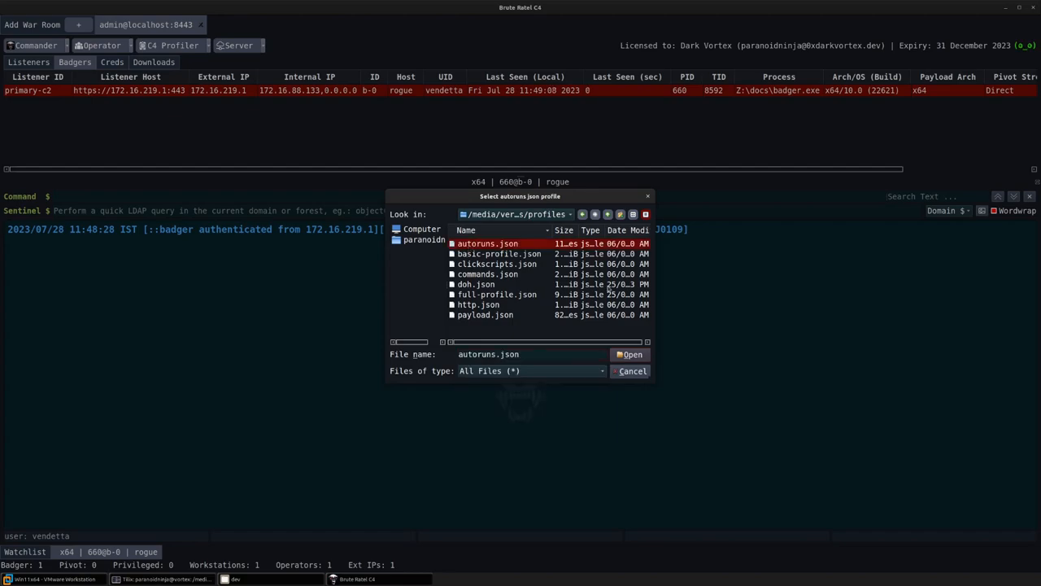
pyautogui.click(631, 354)
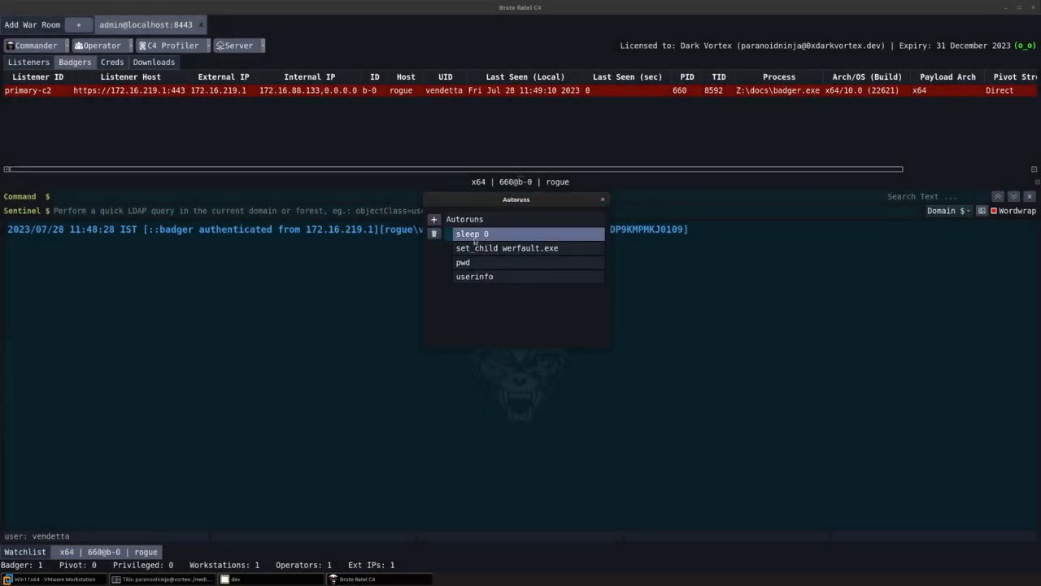
pyautogui.click(475, 276)
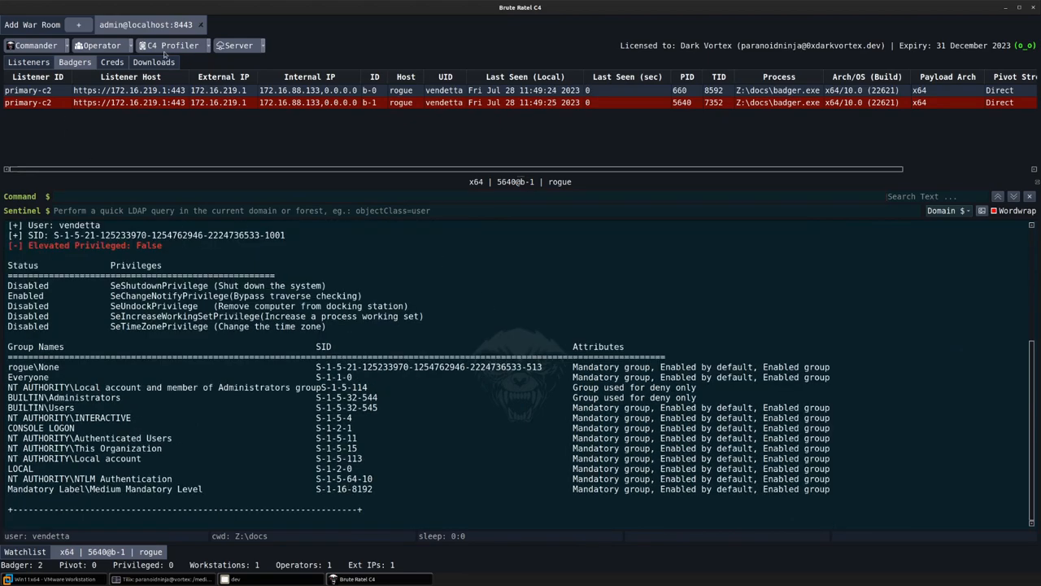
pyautogui.click(173, 45)
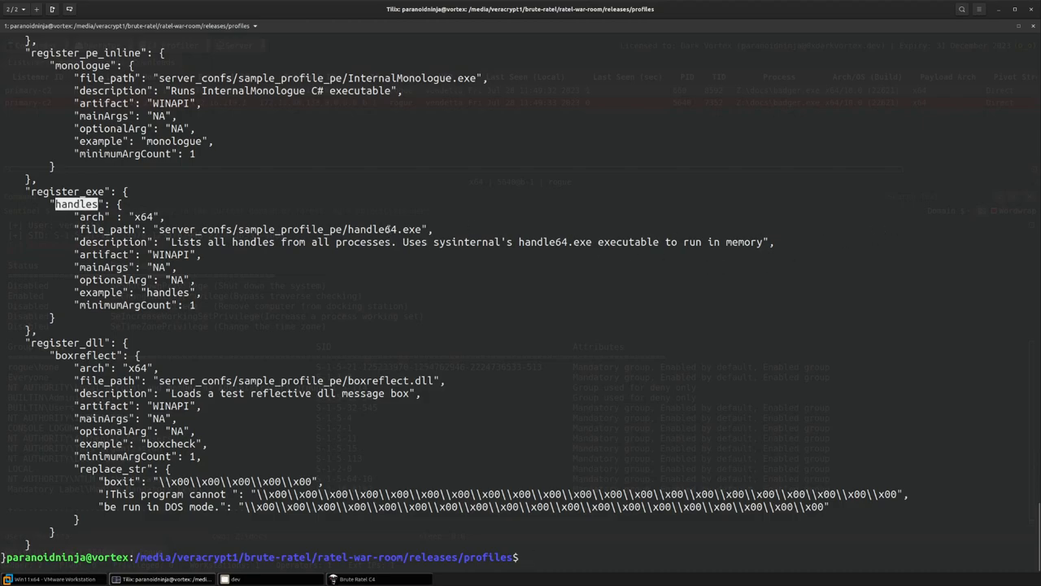
pyautogui.doubleClick(289, 228)
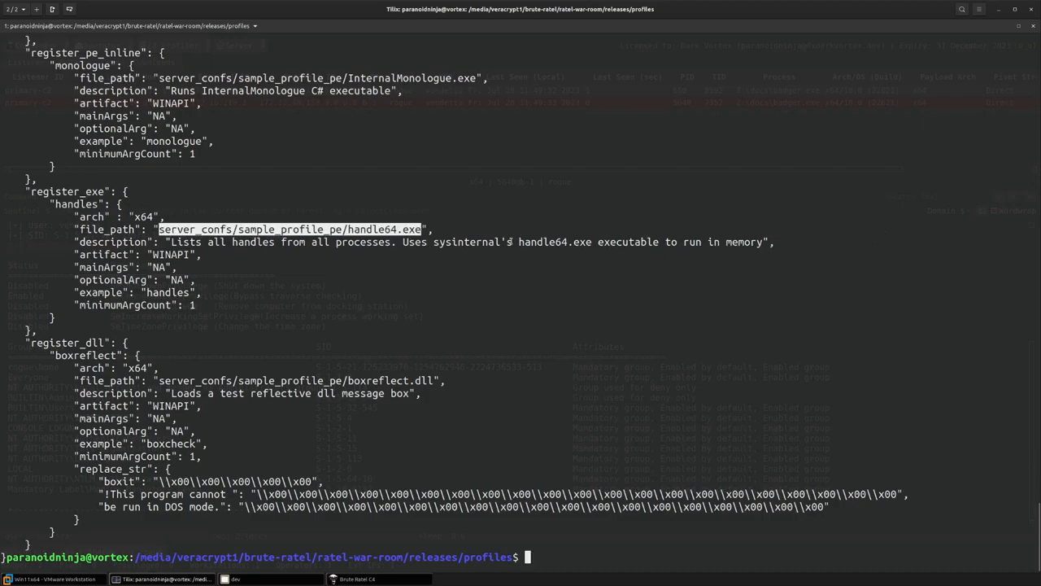
pyautogui.doubleClick(467, 241)
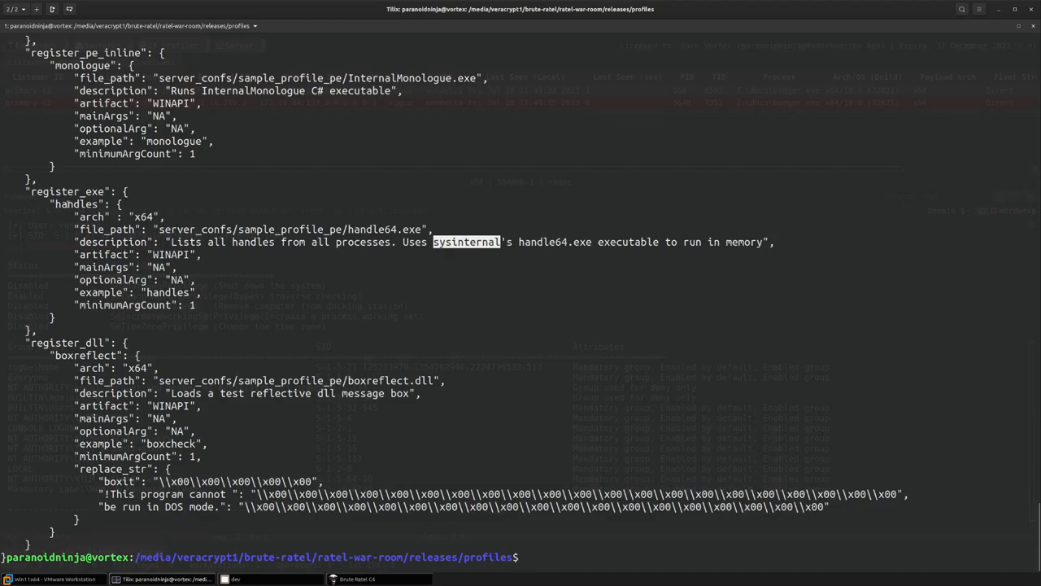
pyautogui.doubleClick(75, 204)
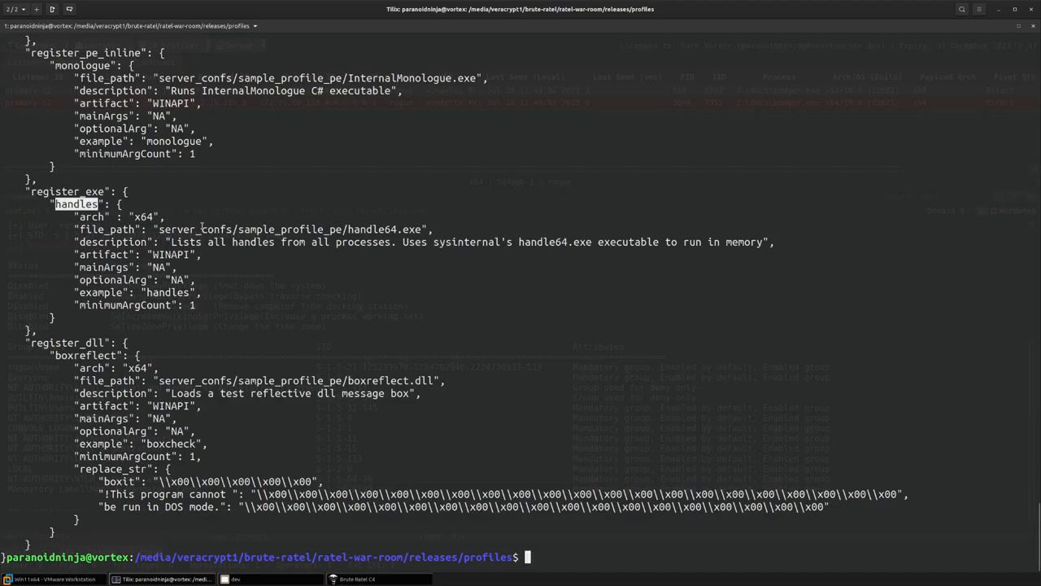
pyautogui.doubleClick(289, 228)
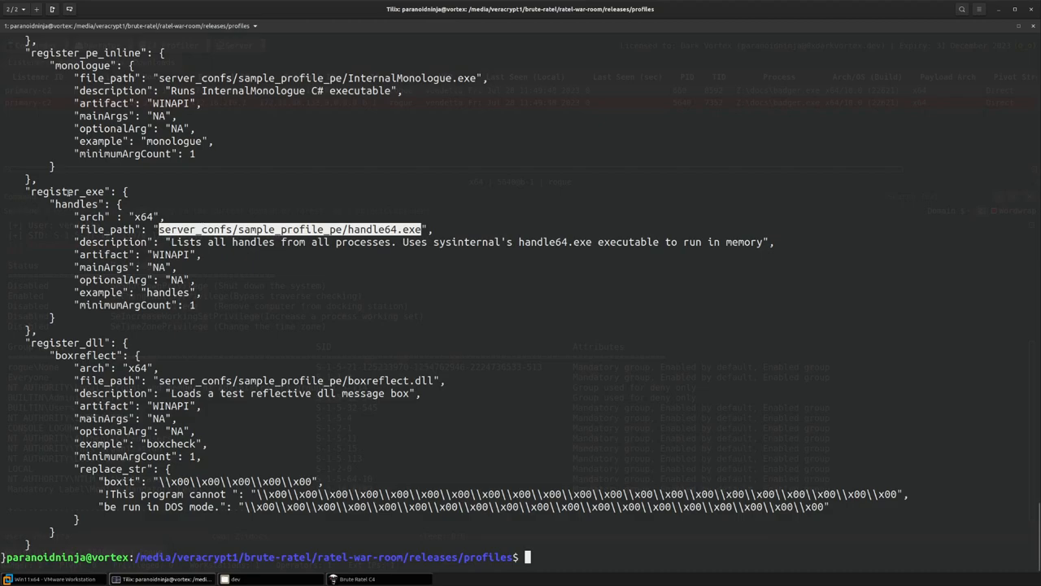
pyautogui.doubleClick(67, 192)
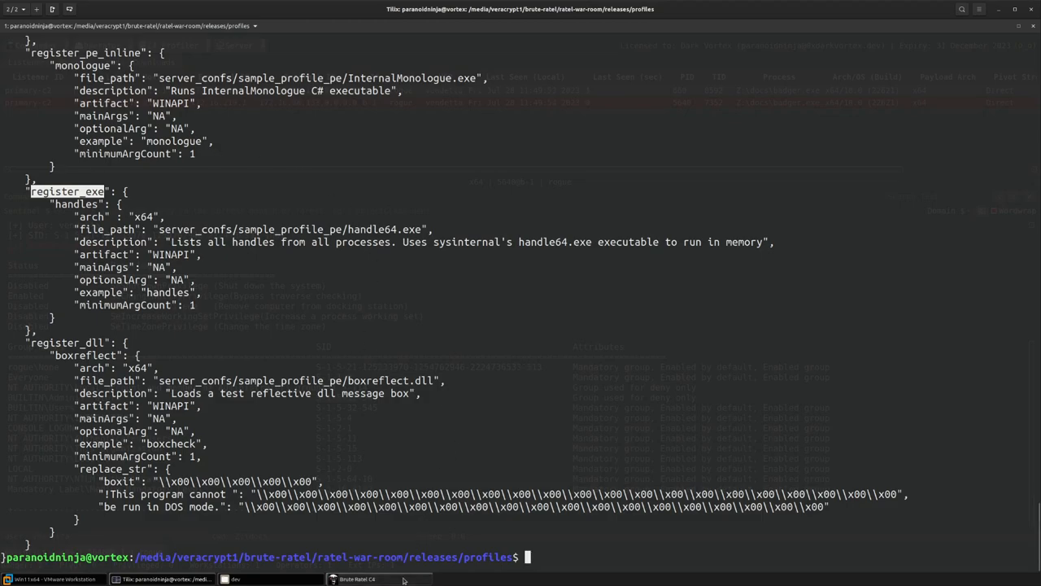
pyautogui.click(380, 579)
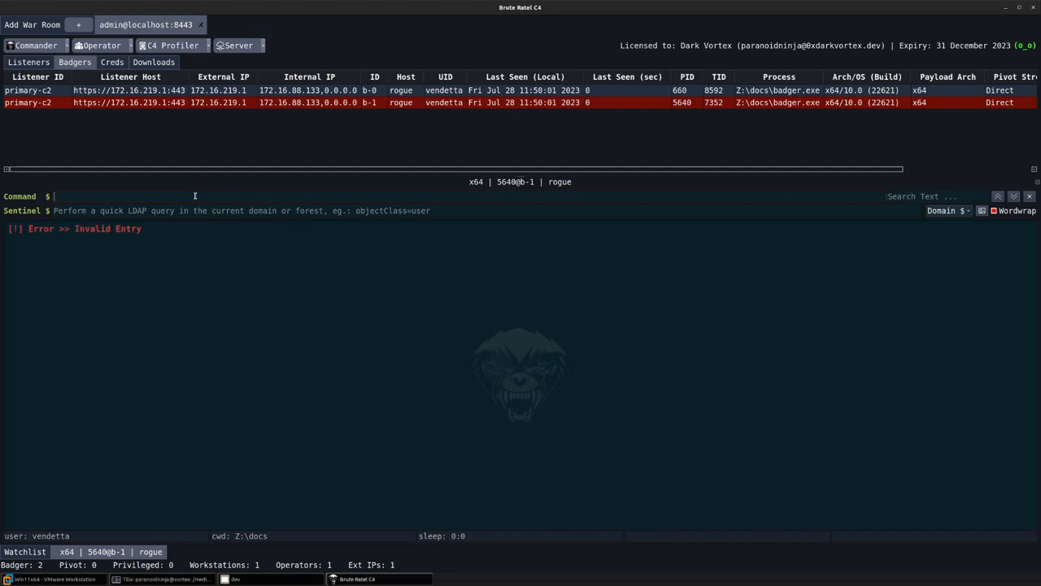
# Load commands.json via C4 Profiler > Profiles and verify boxreflect, handles, seatbelt, monologue and BOF commands in Event Logs.
pyautogui.click(172, 46)
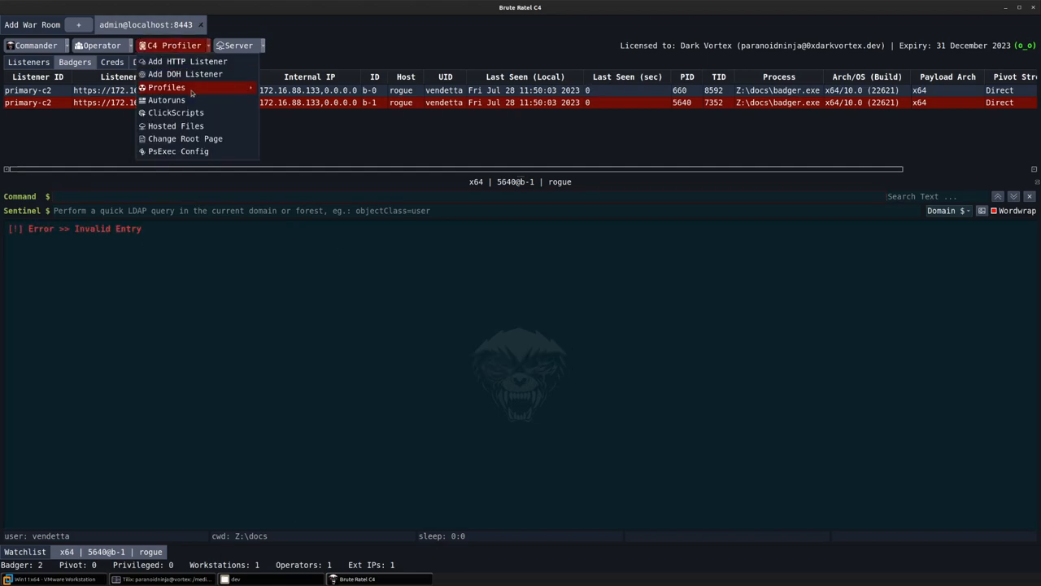
pyautogui.click(166, 87)
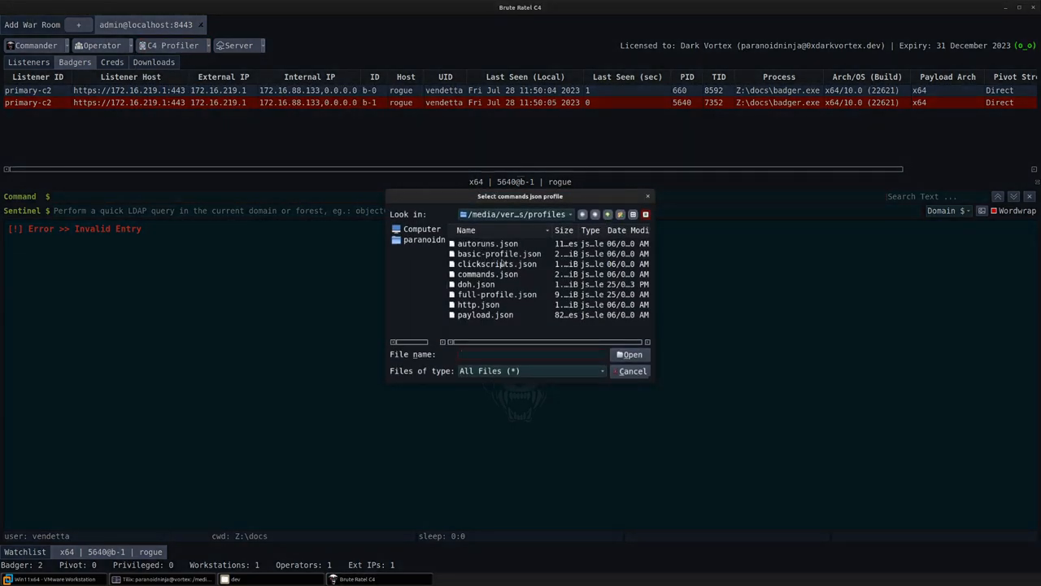
pyautogui.click(632, 371)
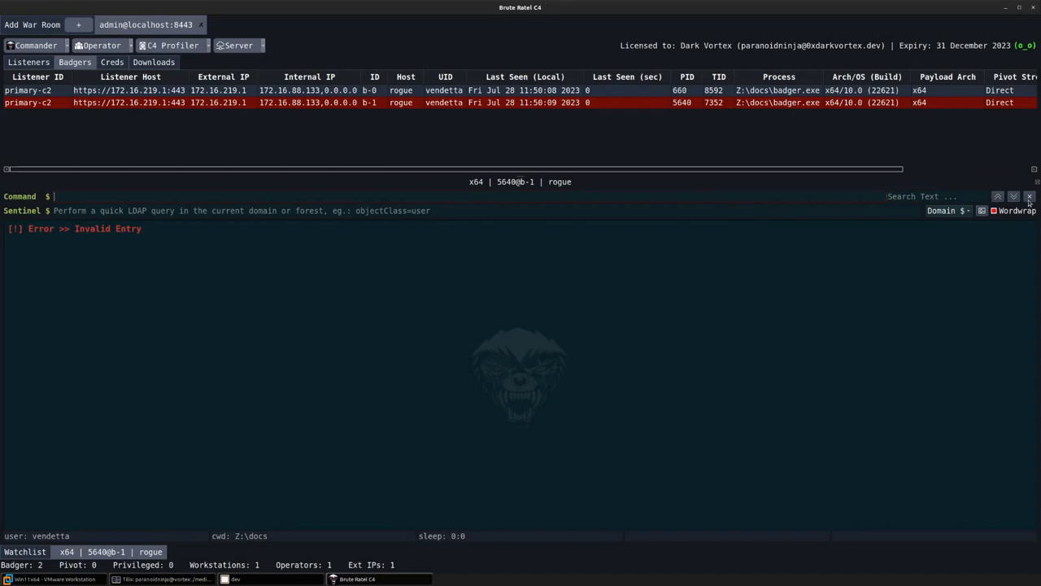
pyautogui.click(1028, 195)
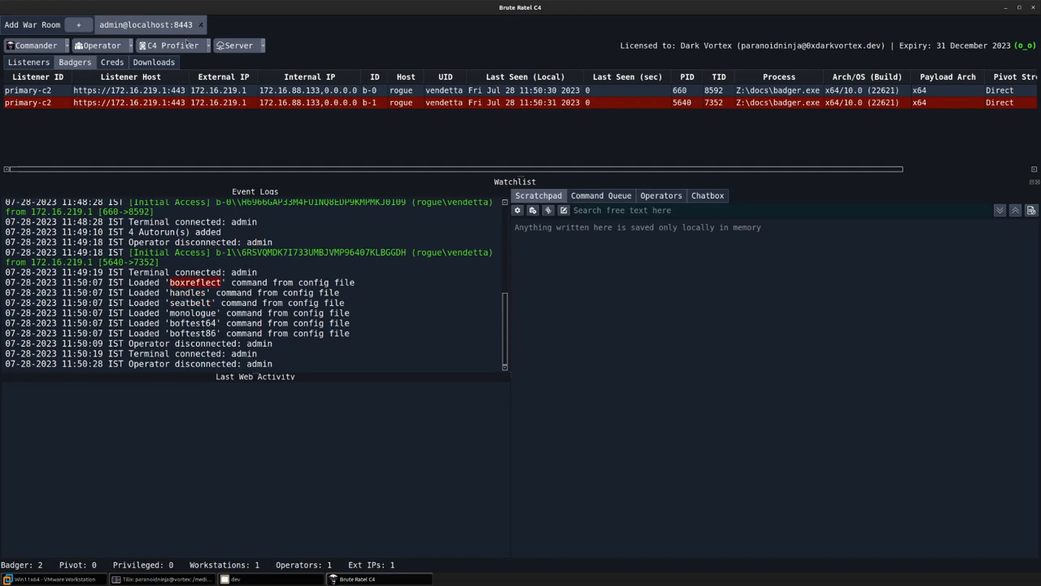
# Load clickscripts.json for badger b-1 so scripts like dcsync-token, ldap-sentinel, psreflect, run and schtasks are listed.
pyautogui.click(173, 46)
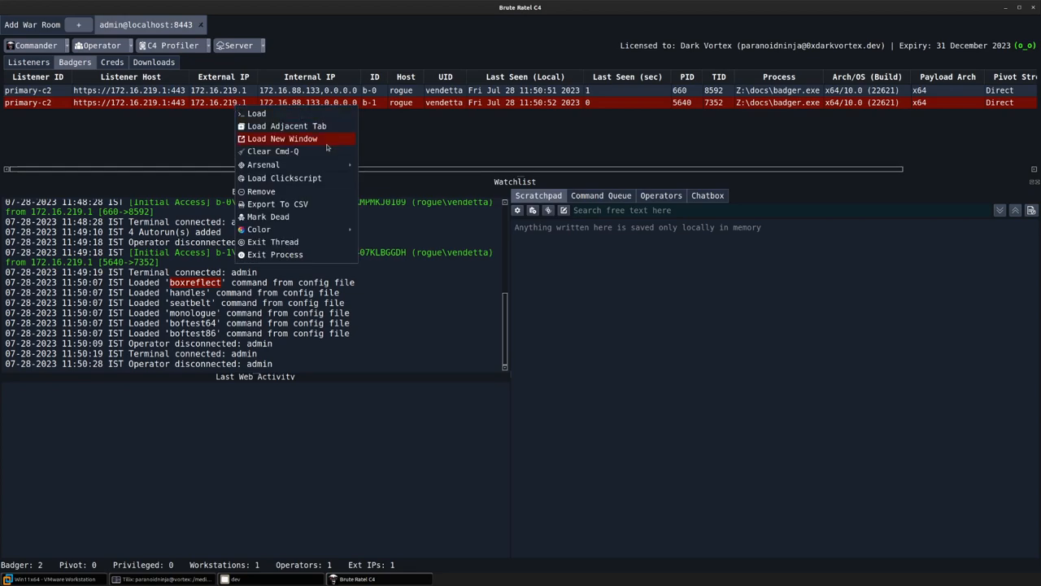
pyautogui.click(172, 45)
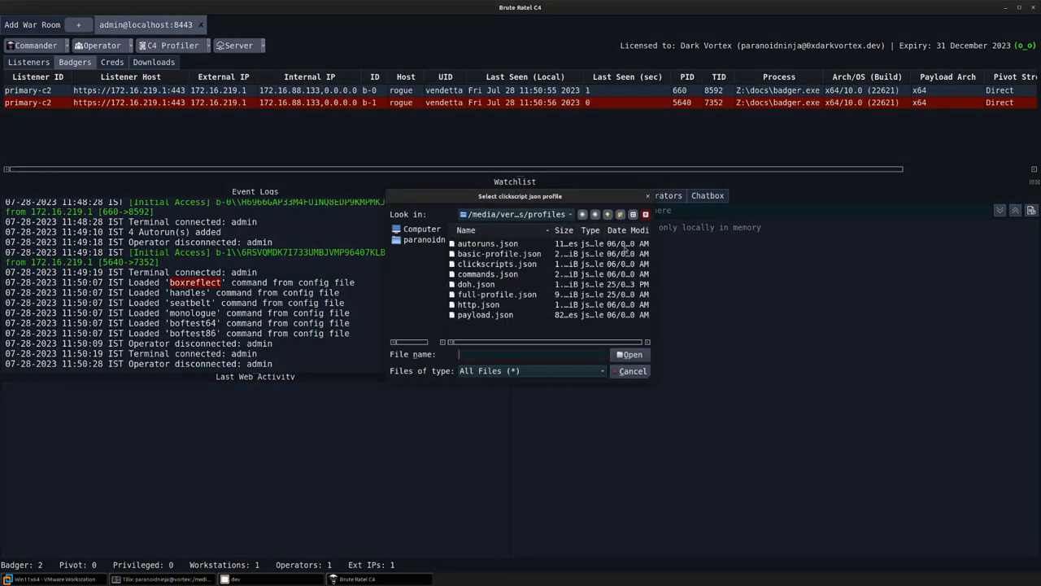
pyautogui.click(498, 264)
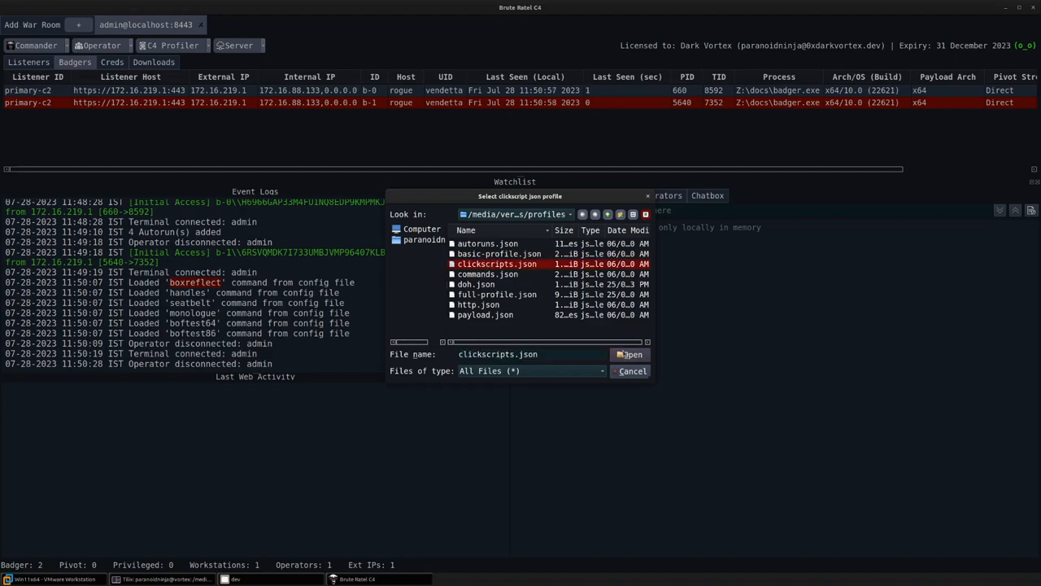
pyautogui.click(629, 355)
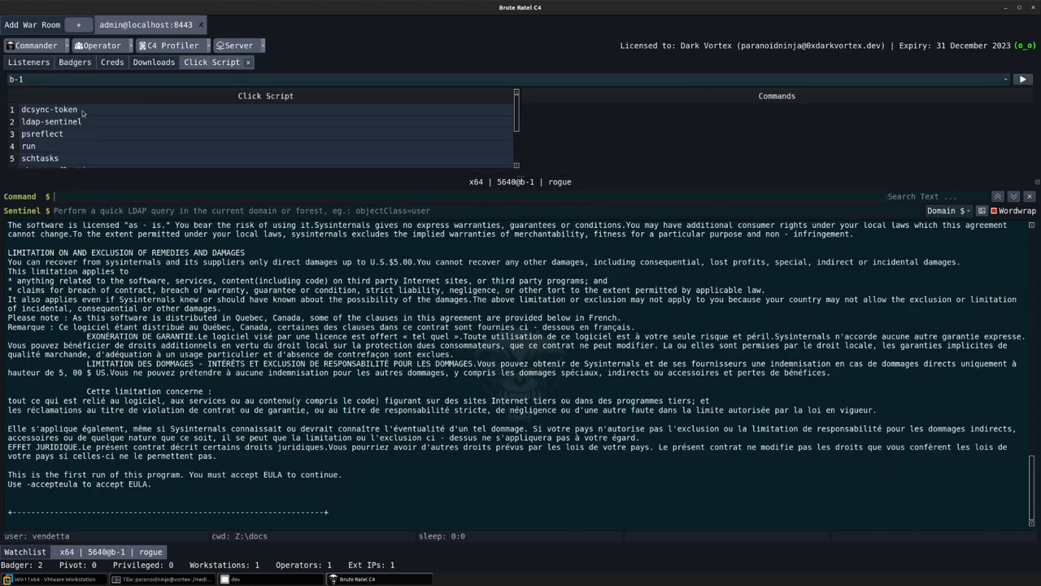
# Clear the console with cls and run the wmiquery click script, sending its four WMI select queries to b-1.
pyautogui.write('cls')
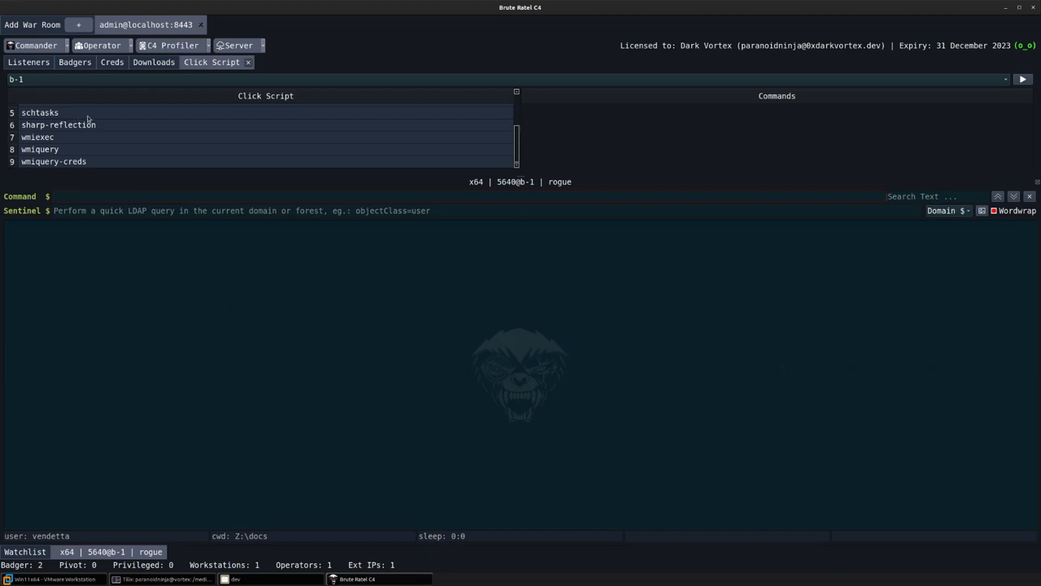
pyautogui.click(39, 150)
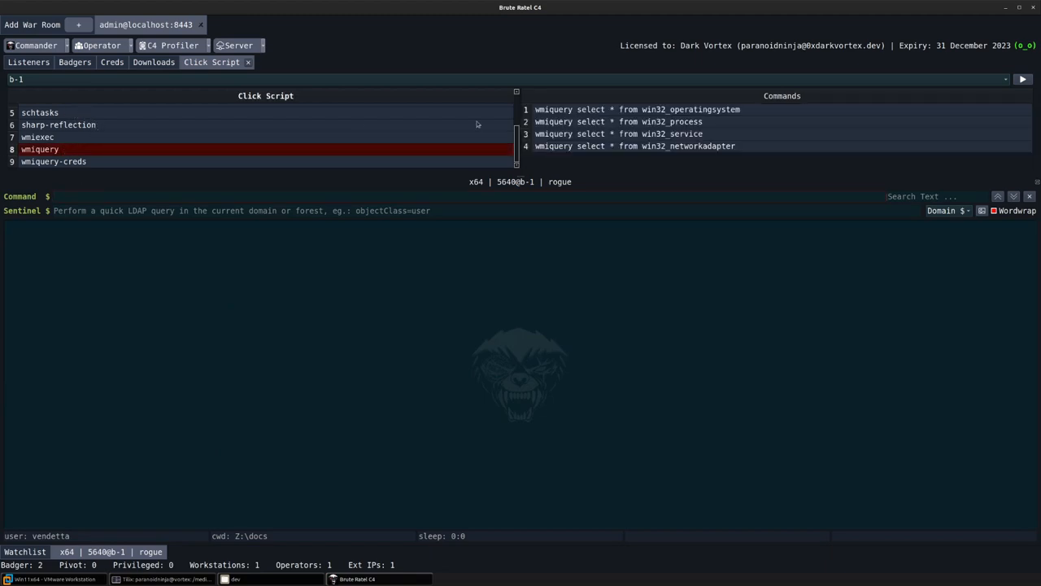
pyautogui.click(1022, 78)
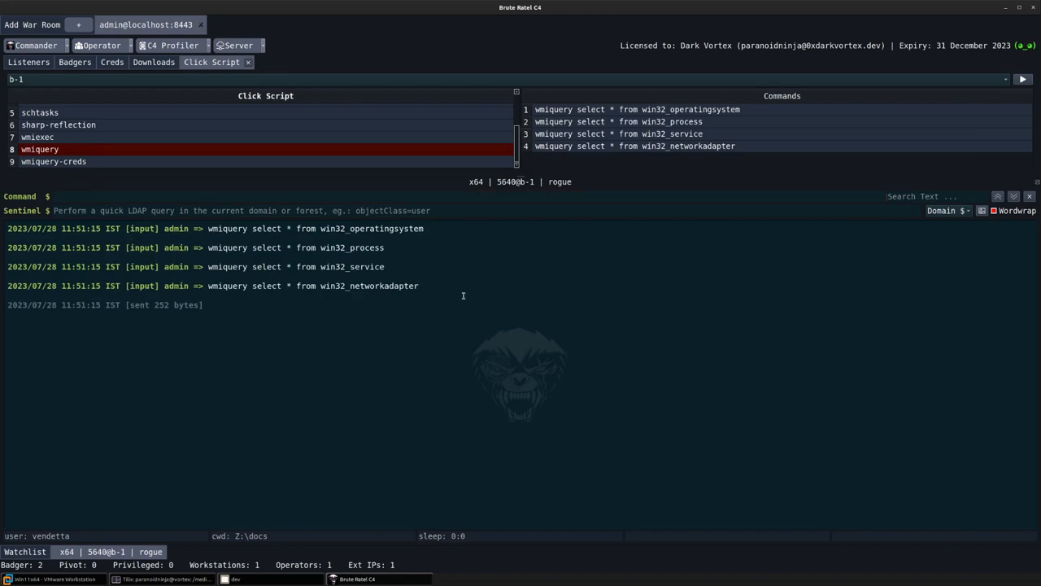
pyautogui.moveTo(569, 250)
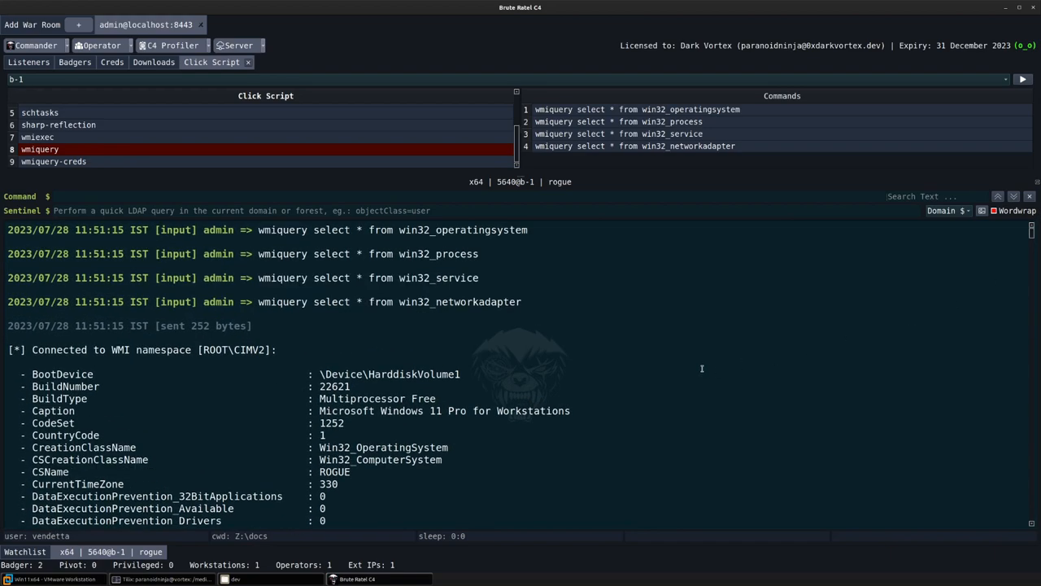
pyautogui.moveTo(706, 361)
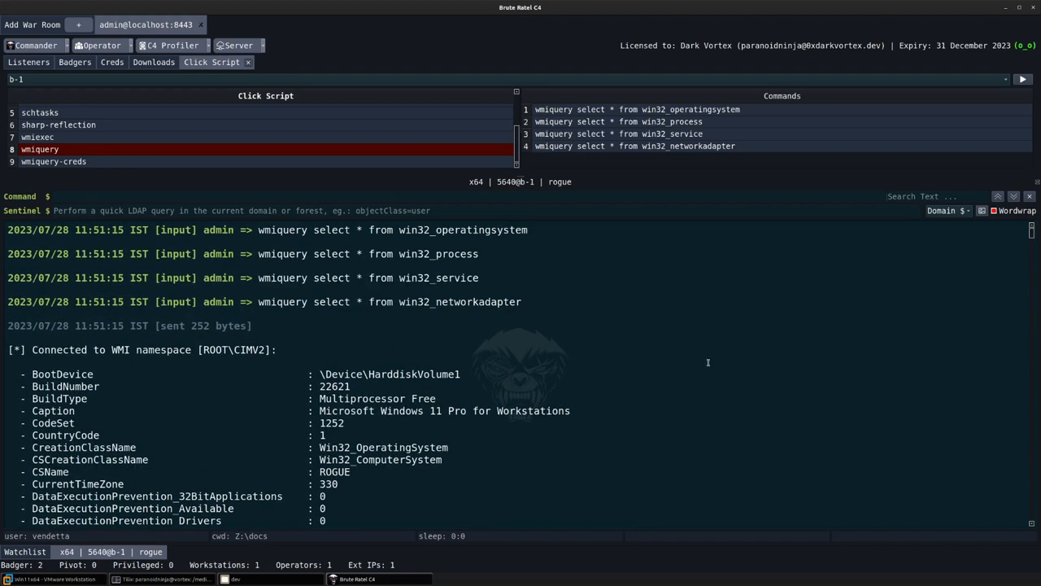